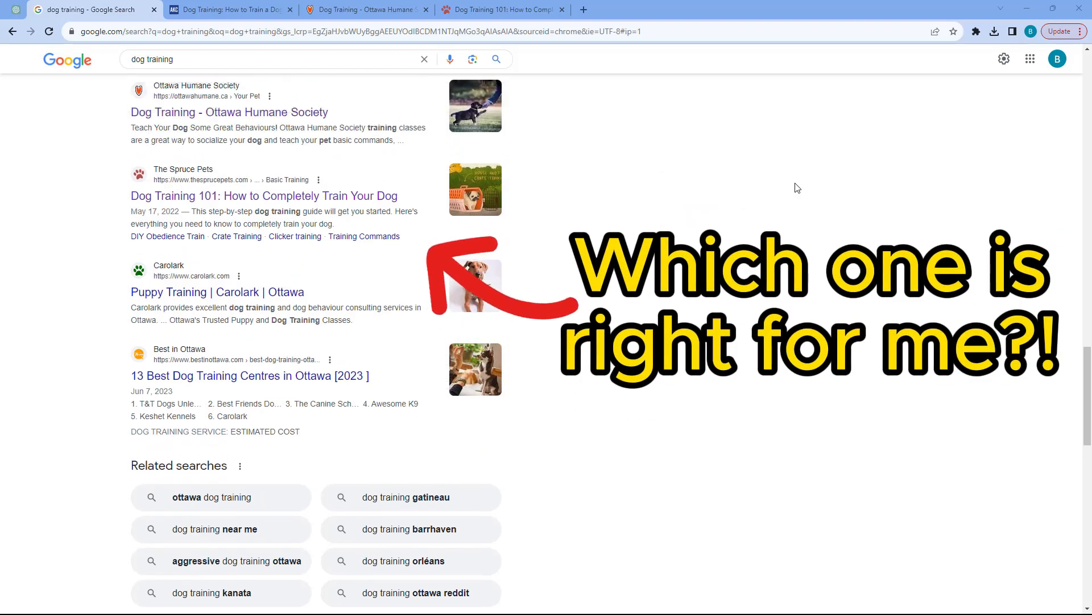
{"action": "scroll", "scroll_direction": "down", "scroll_amount": 3}
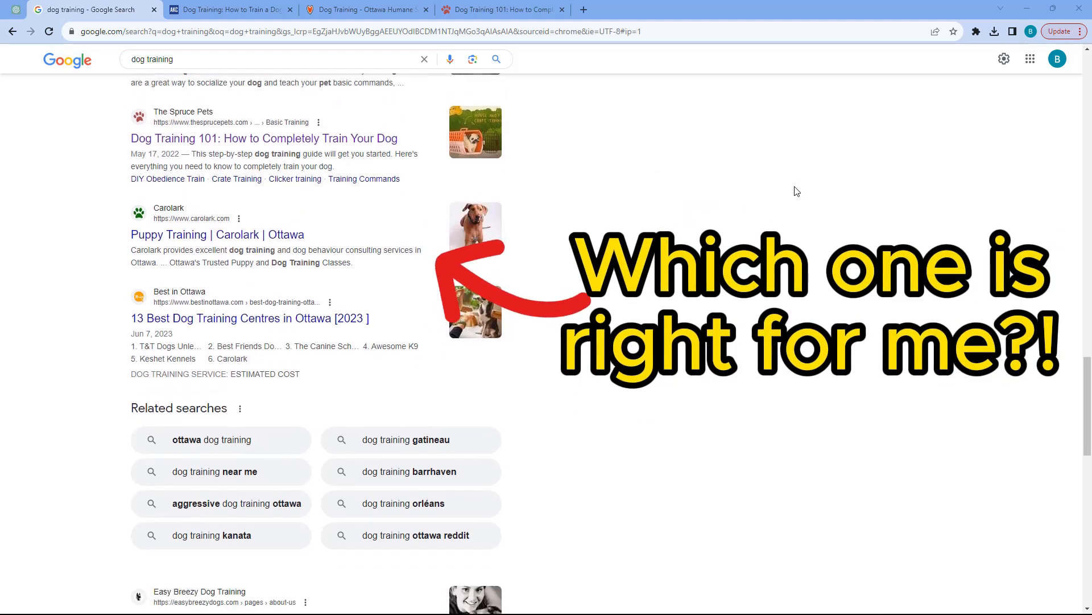
{"action": "scroll", "scroll_direction": "down", "scroll_amount": 3}
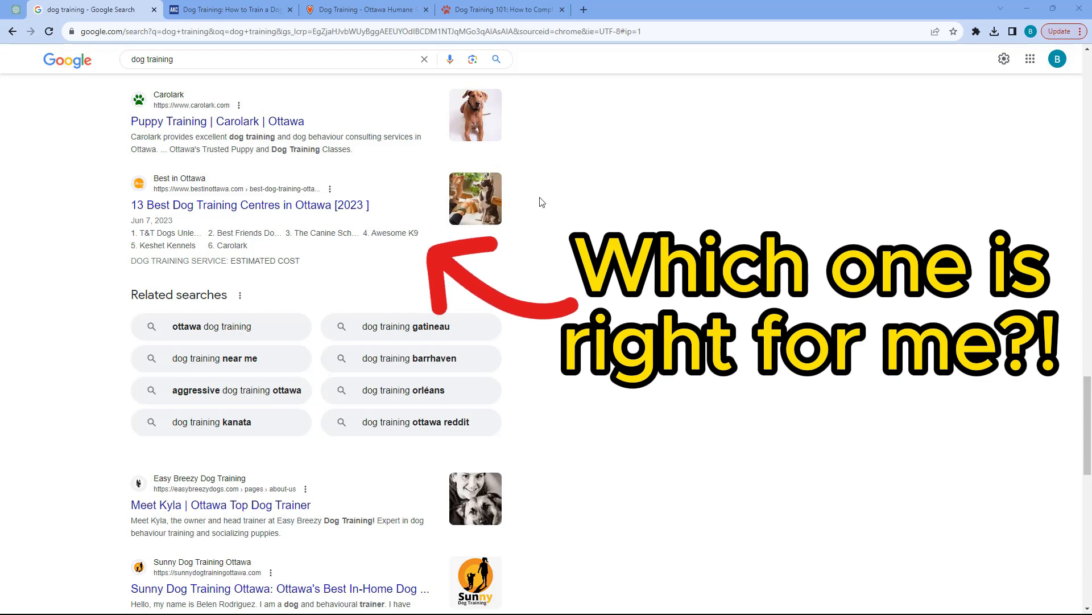
{"action": "left_click", "coordinate": [229, 9]}
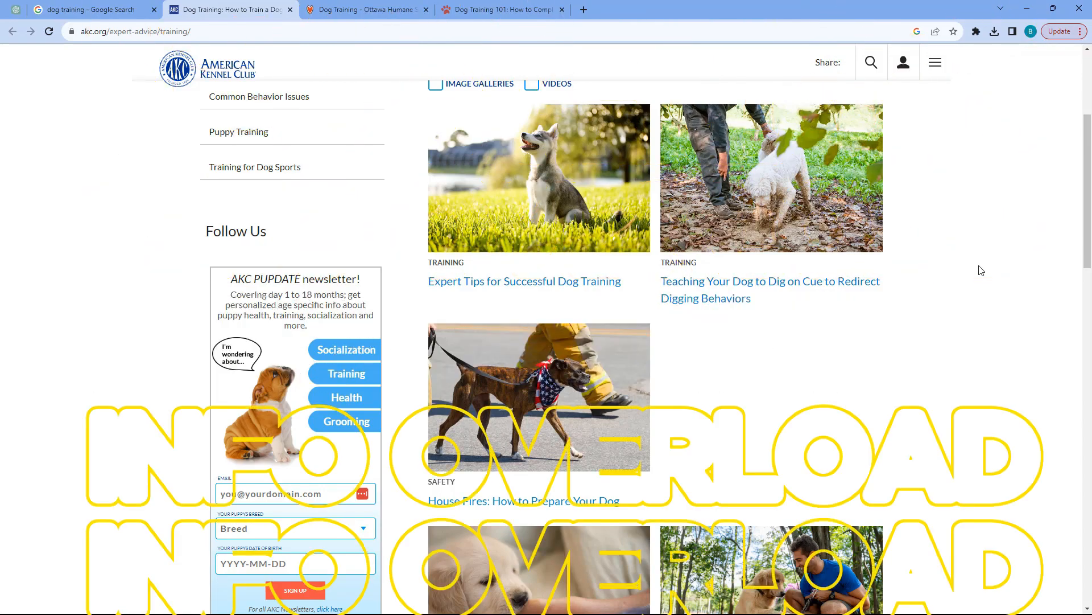
{"action": "scroll", "scroll_direction": "down", "scroll_amount": 3}
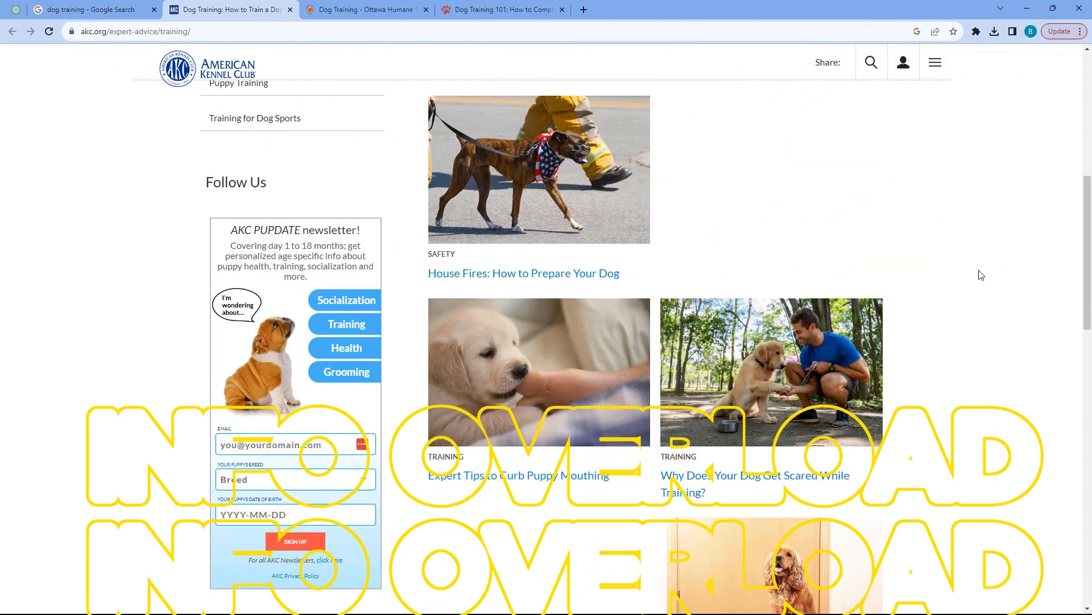
{"action": "scroll", "scroll_direction": "down", "scroll_amount": 3}
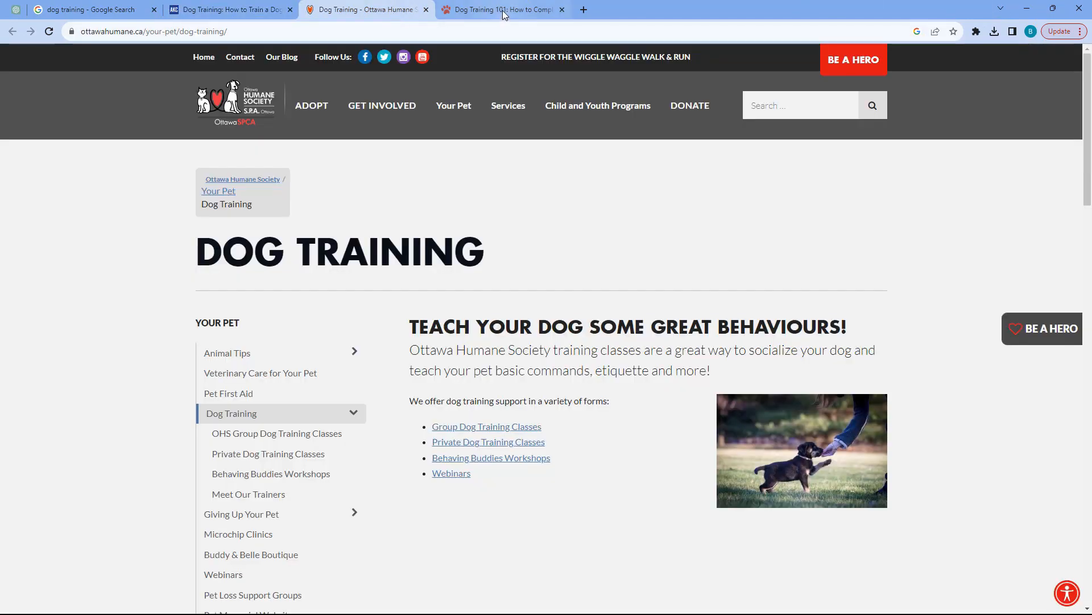
{"action": "left_click", "coordinate": [502, 9]}
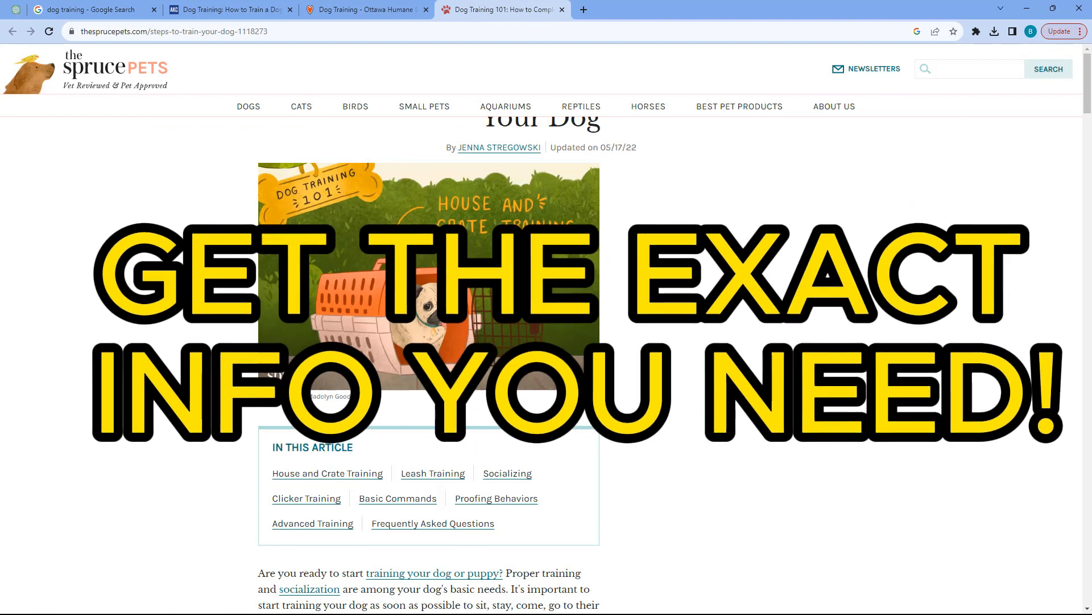
{"action": "left_click", "coordinate": [94, 9]}
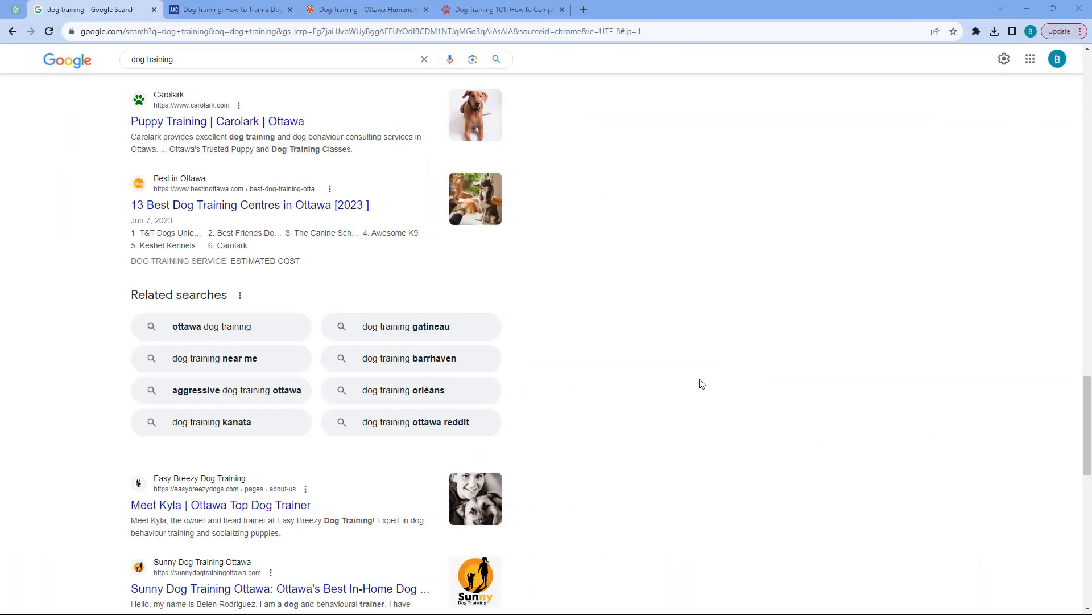